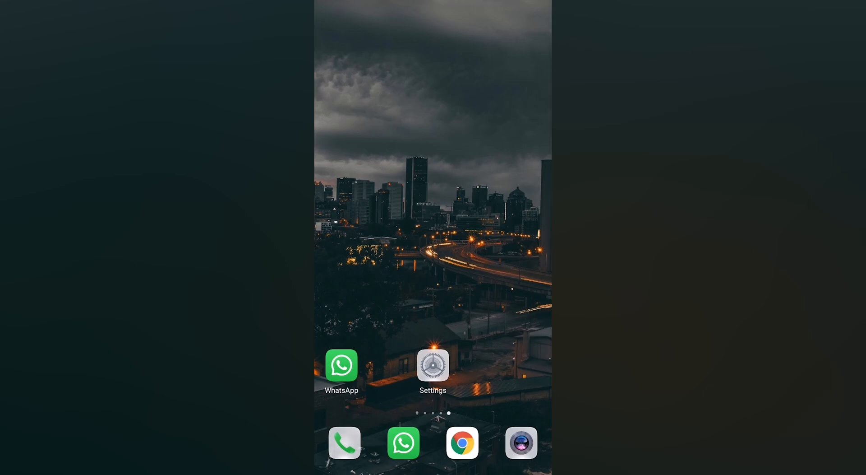
Step: Reach the App Twin page from Settings, where WhatsApp's twin app is already created
click(432, 365)
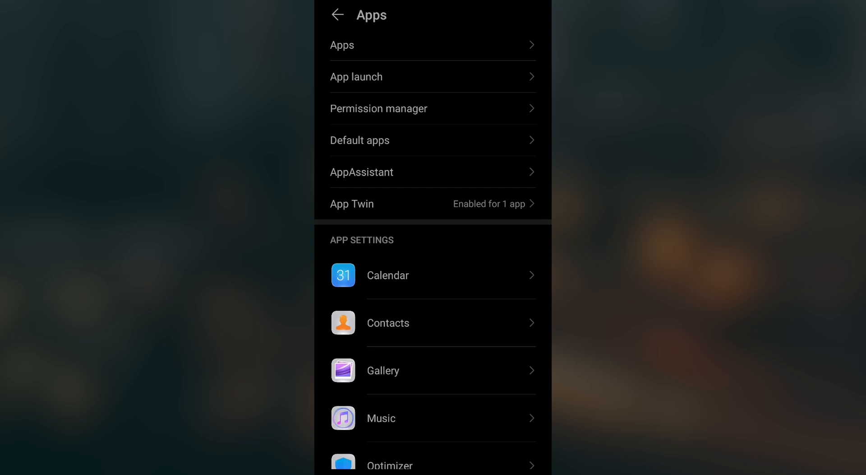
click(352, 203)
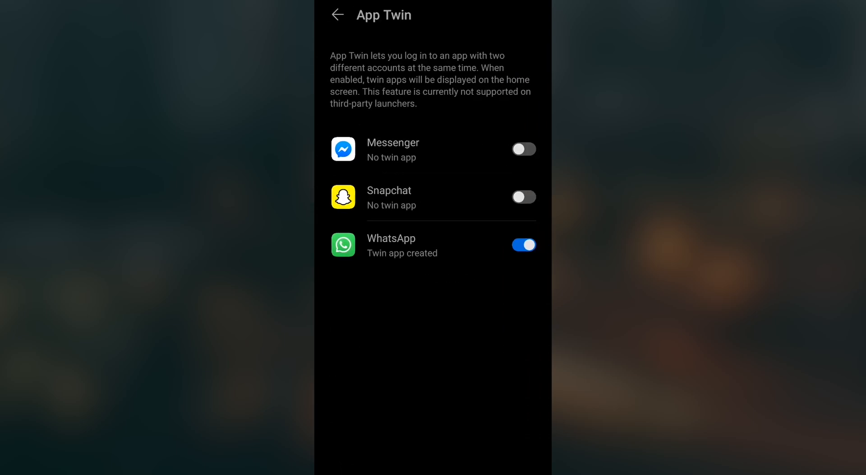